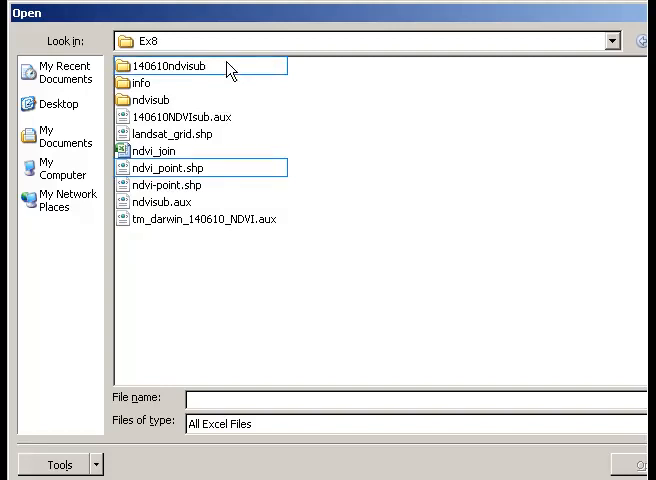
{"action": "mouse_move", "coordinate": [404, 24]}
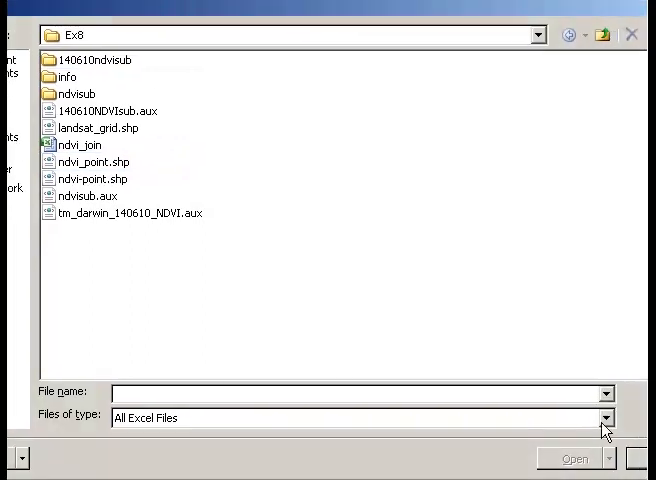
Show all file types in the Ex8 folder and select landsat-grid-ndvi.dbf
{"action": "left_click", "coordinate": [604, 418]}
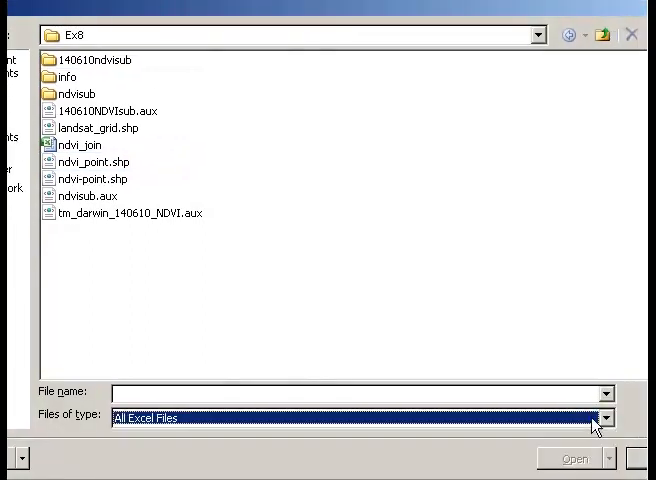
{"action": "left_click", "coordinate": [608, 416]}
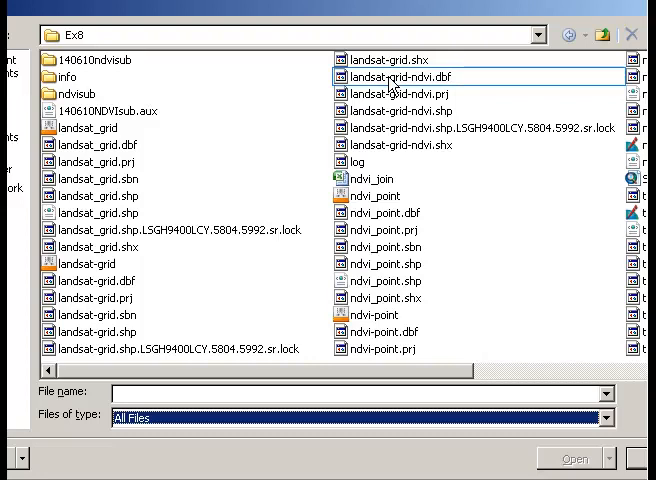
{"action": "mouse_move", "coordinate": [452, 86]}
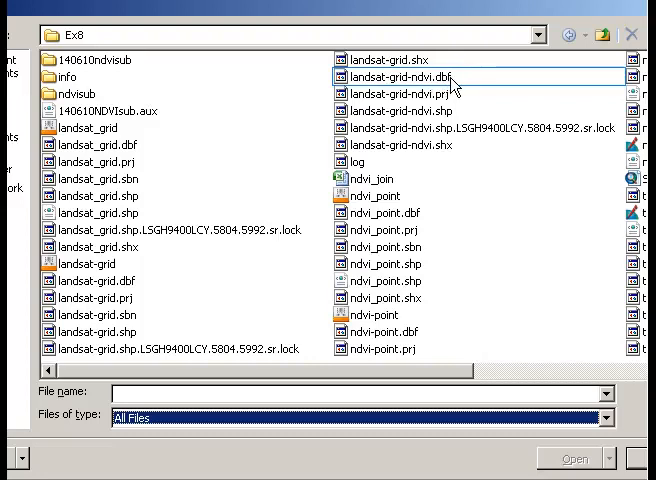
{"action": "left_click", "coordinate": [408, 76]}
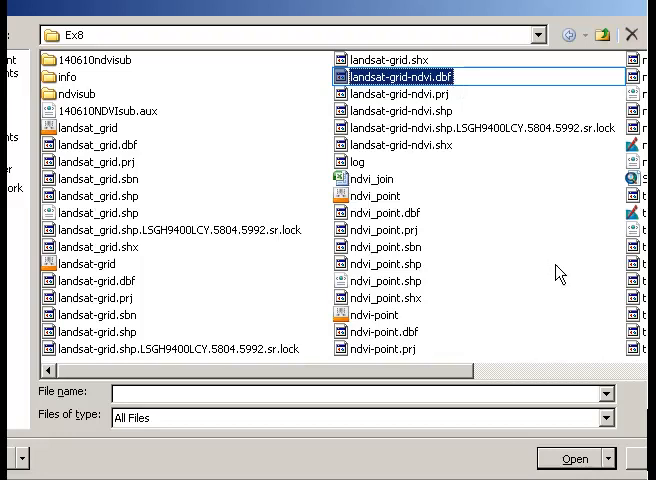
Open the landsat-grid-ndvi table and scroll across to the GRID_CODE columns
{"action": "left_click", "coordinate": [570, 458]}
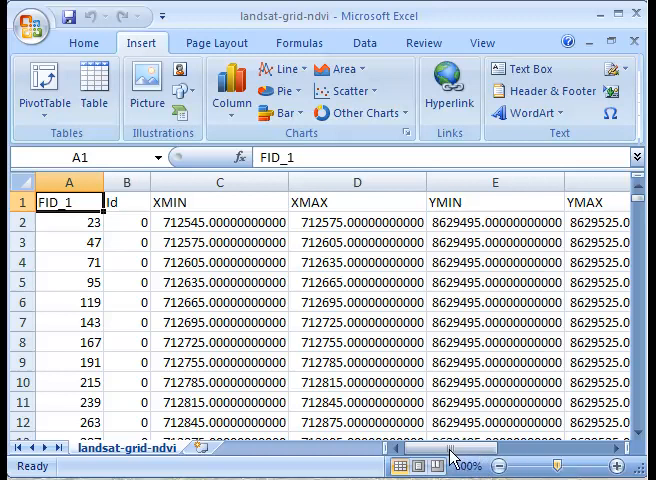
{"action": "left_click_drag", "start_coordinate": [448, 458], "coordinate": [512, 458]}
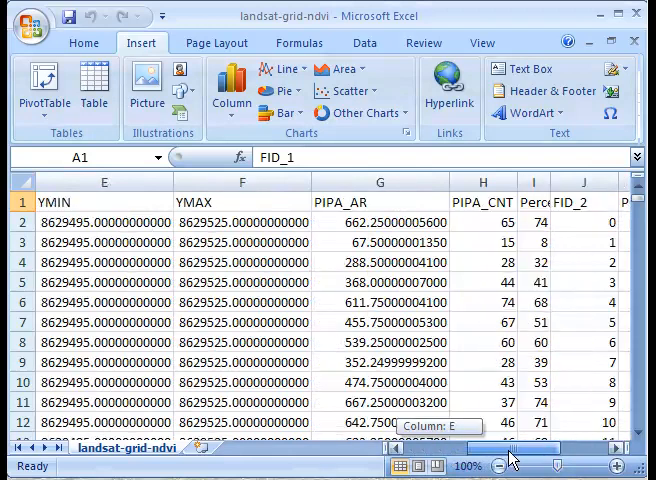
{"action": "scroll", "scroll_direction": "right", "scroll_amount": 3}
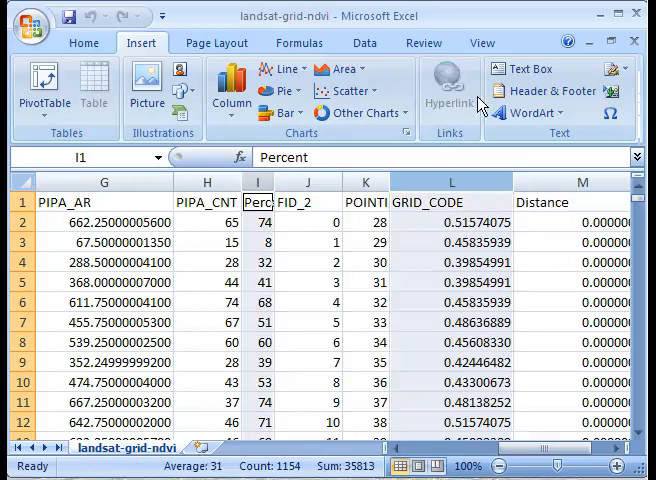
Set the worksheet zoom to 50% so many more rows are visible
{"action": "left_click", "coordinate": [480, 42]}
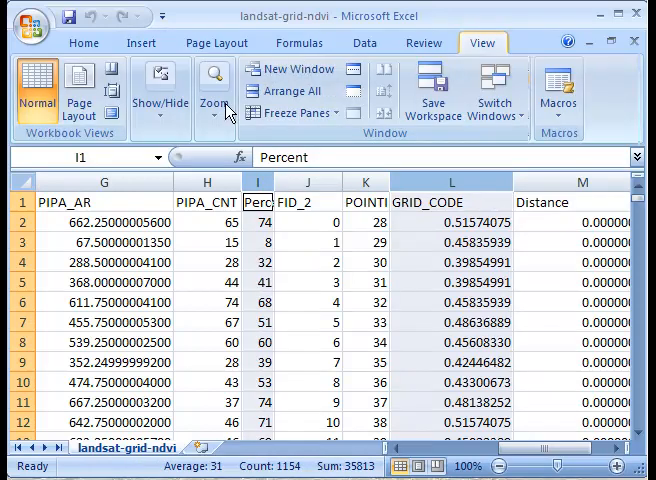
{"action": "left_click", "coordinate": [214, 88]}
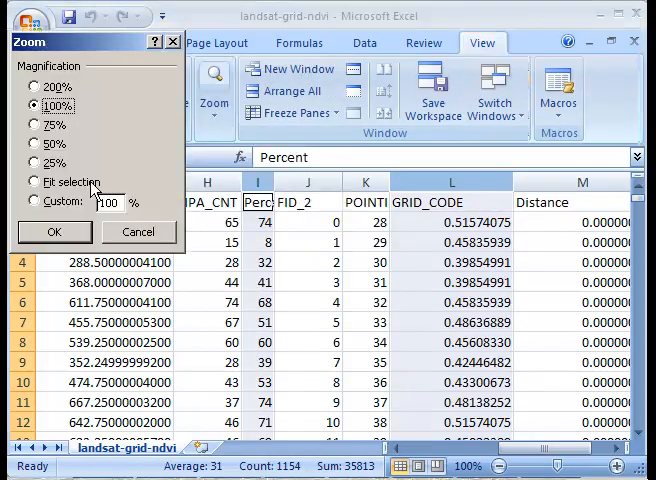
{"action": "left_click", "coordinate": [52, 232]}
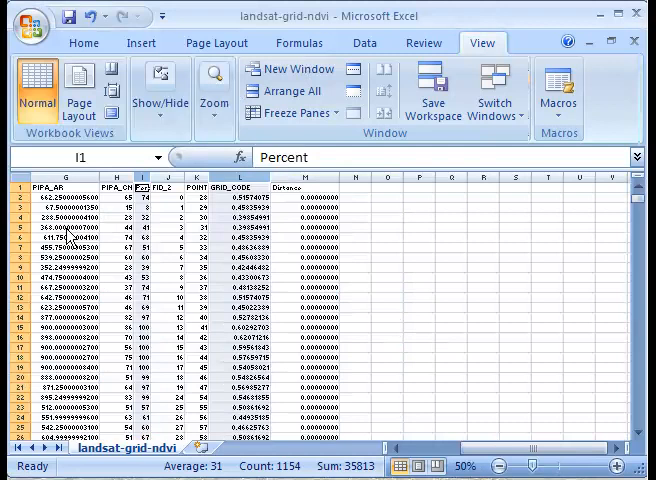
{"action": "mouse_move", "coordinate": [156, 48]}
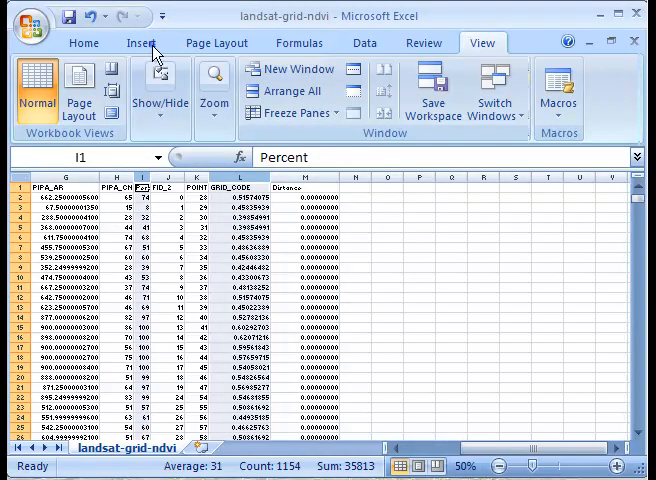
Insert a markers-only scatter chart of GRID_CODE against percent vegetation
{"action": "left_click", "coordinate": [144, 42]}
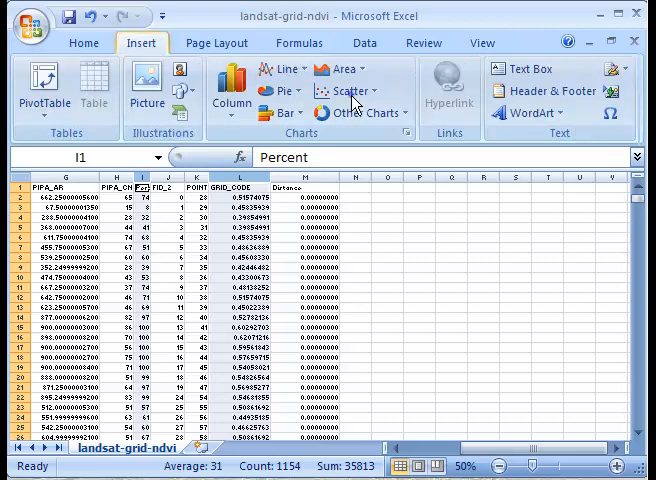
{"action": "left_click", "coordinate": [348, 90]}
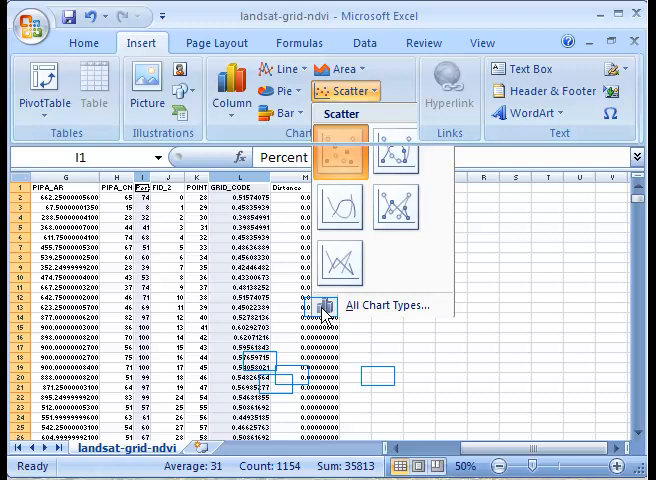
{"action": "mouse_move", "coordinate": [338, 318]}
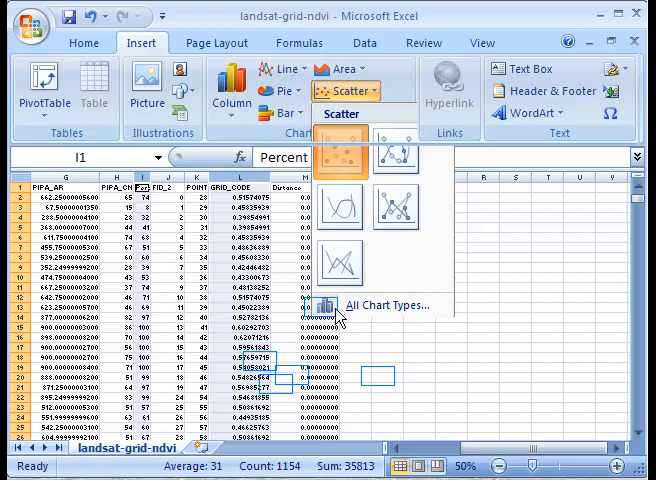
{"action": "left_click", "coordinate": [338, 166]}
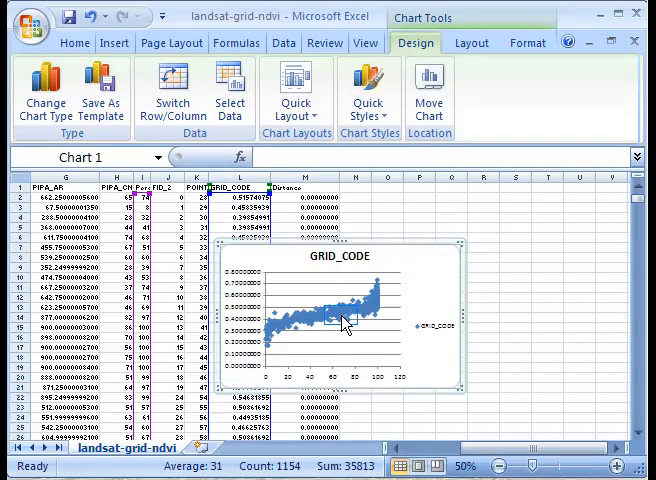
{"action": "mouse_move", "coordinate": [350, 320]}
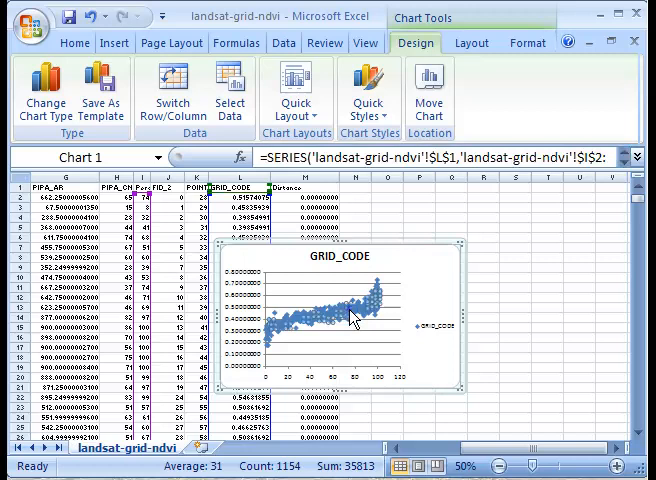
Add a linear trendline to the GRID_CODE data series from its context menu
{"action": "right_click", "coordinate": [350, 318]}
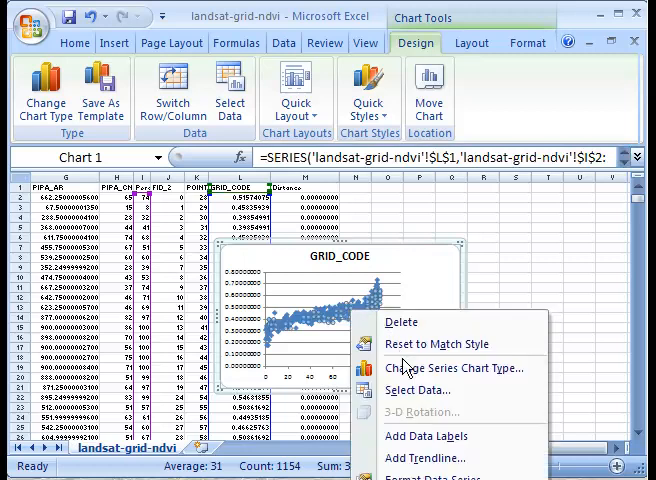
{"action": "mouse_move", "coordinate": [424, 458]}
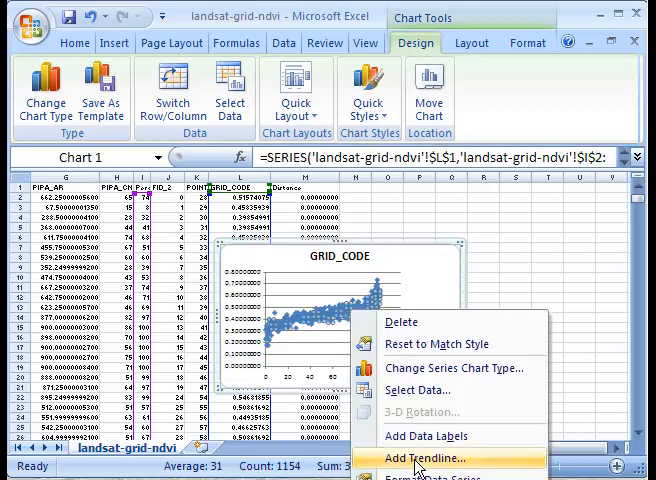
{"action": "left_click", "coordinate": [424, 458]}
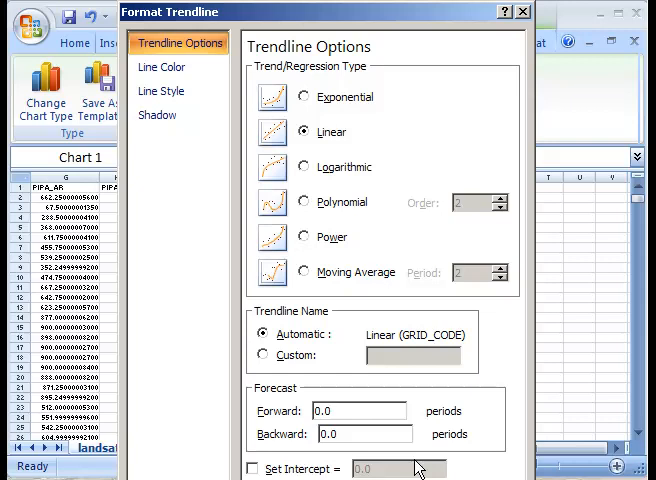
{"action": "mouse_move", "coordinate": [410, 450]}
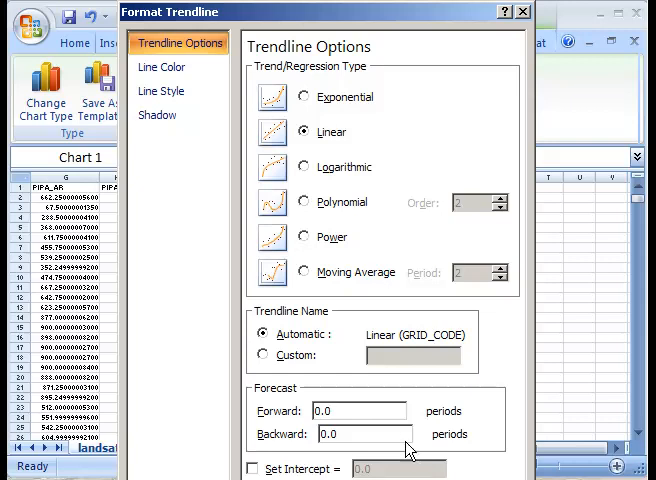
{"action": "mouse_move", "coordinate": [392, 16]}
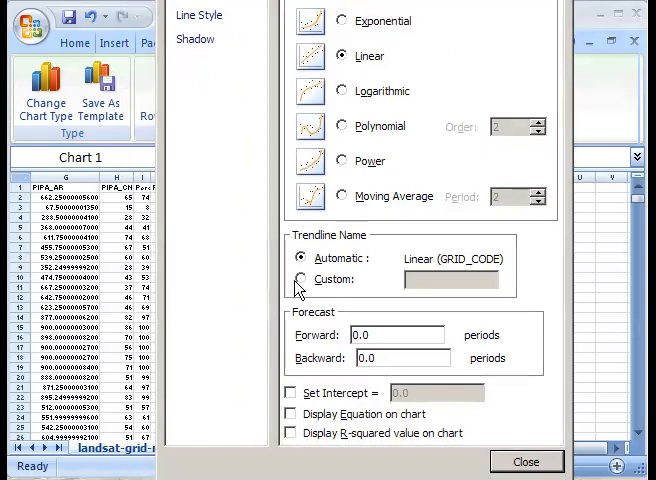
Display the trendline's equation and R-squared value on the chart and close the settings
{"action": "left_click", "coordinate": [292, 414]}
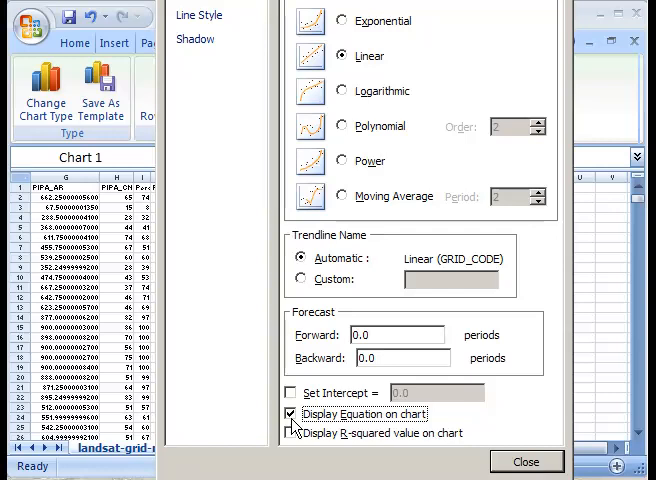
{"action": "left_click", "coordinate": [292, 432]}
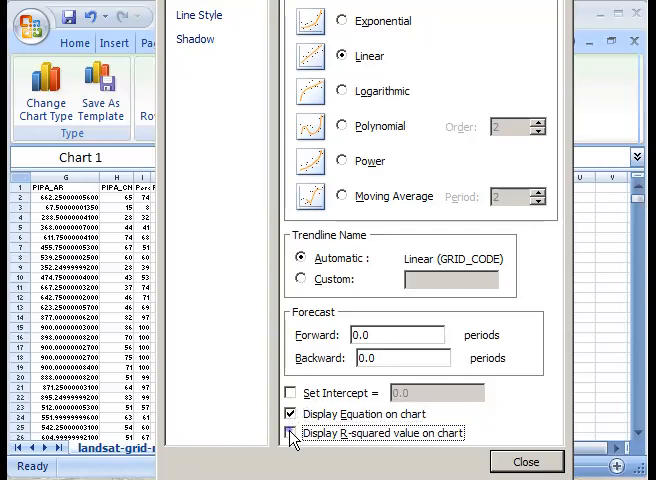
{"action": "left_click", "coordinate": [292, 432]}
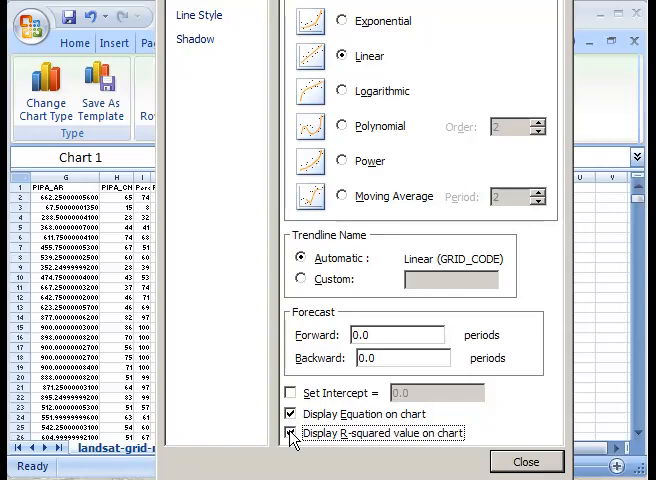
{"action": "left_click", "coordinate": [526, 460]}
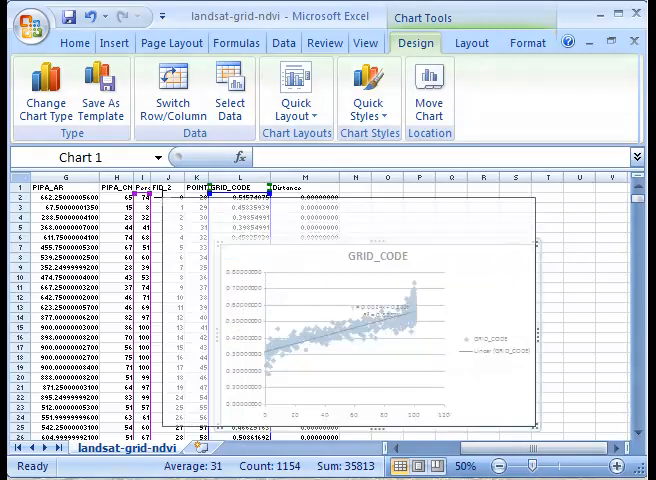
{"action": "mouse_move", "coordinate": [368, 262]}
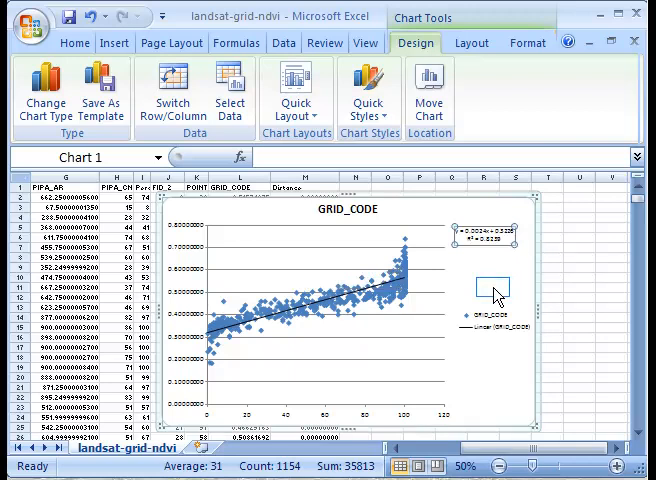
Set the worksheet zoom to 75% so the label y = 0.0024x + 0.5326, R² = 0.8259 reads legibly
{"action": "left_click", "coordinate": [364, 42]}
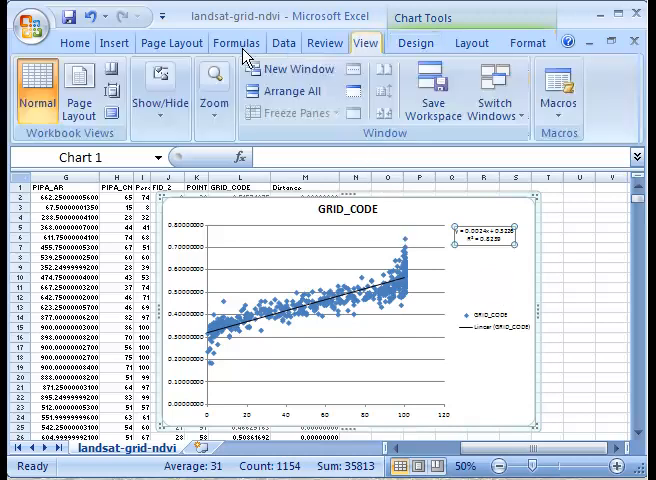
{"action": "left_click", "coordinate": [160, 90]}
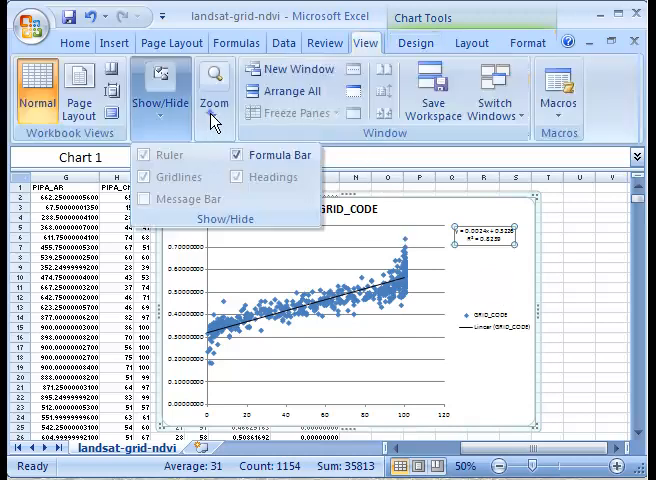
{"action": "left_click", "coordinate": [214, 90]}
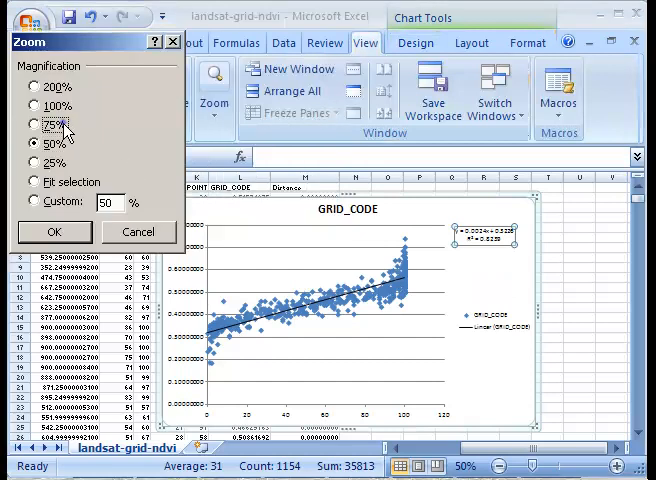
{"action": "left_click", "coordinate": [36, 124]}
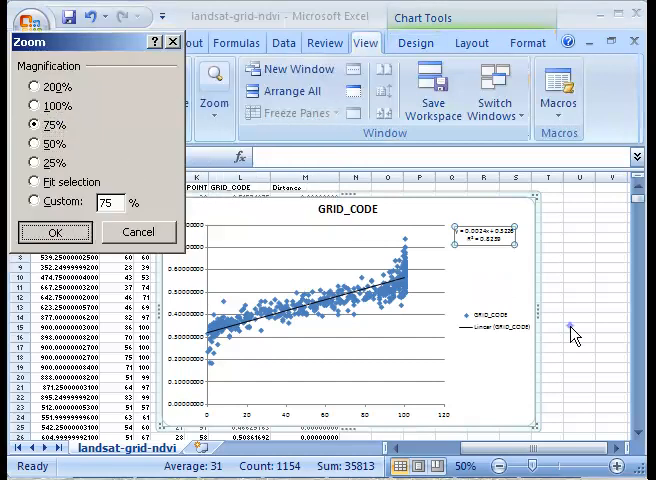
{"action": "left_click", "coordinate": [56, 232]}
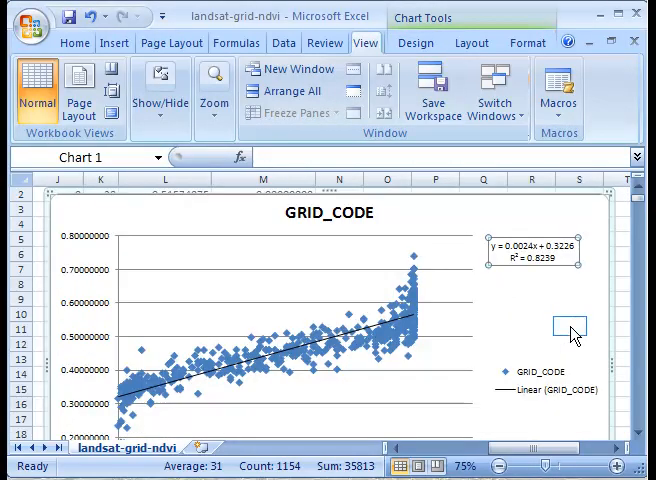